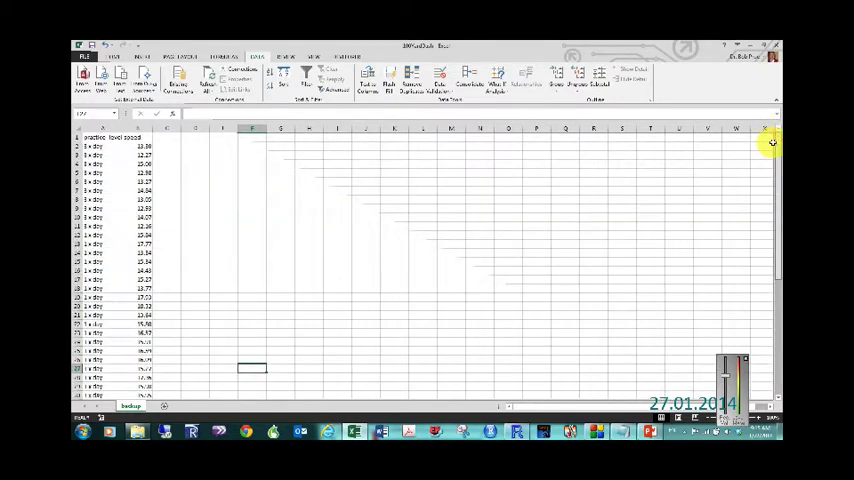
mouse_move(456, 188)
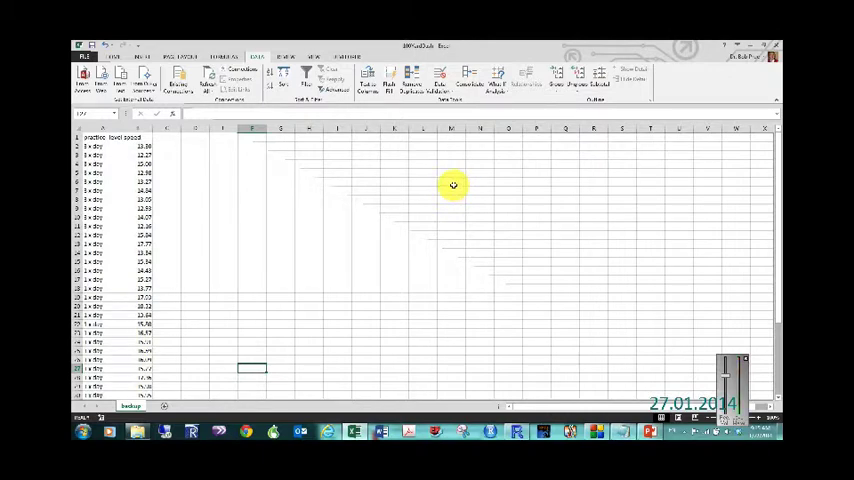
mouse_move(710, 214)
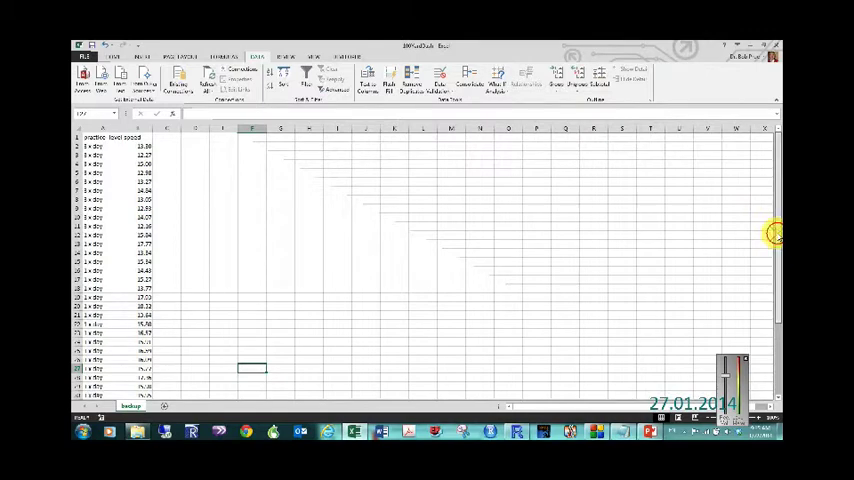
Enable the Analysis ToolPak add-in from Excel Options > Add-ins.
scroll("down", 3)
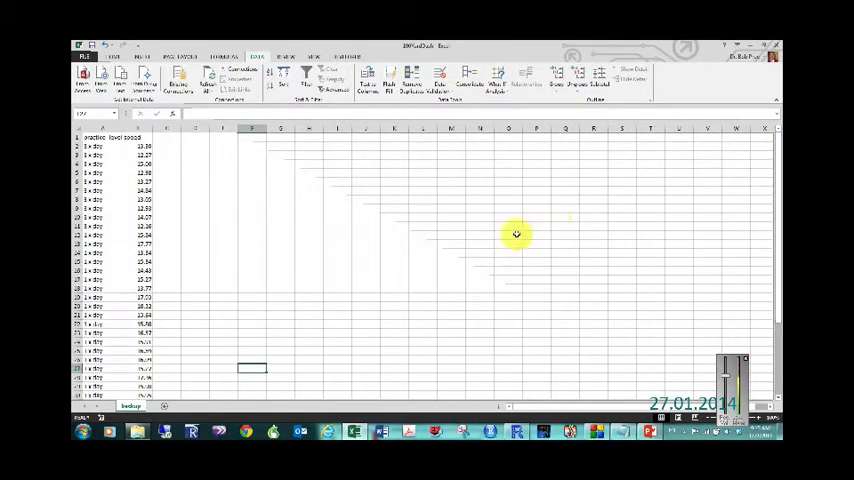
mouse_move(154, 160)
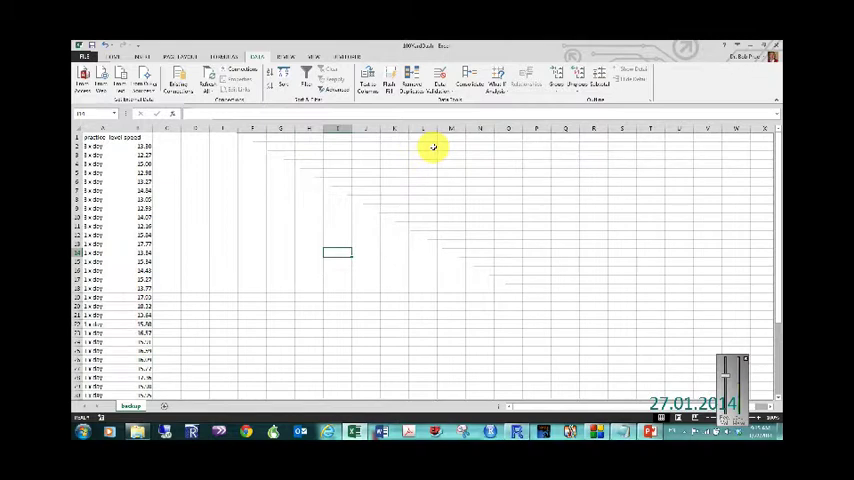
mouse_move(448, 146)
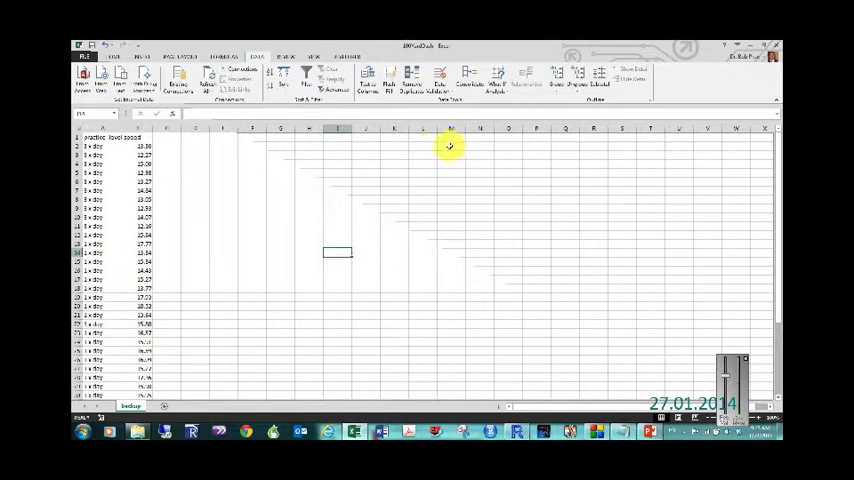
mouse_move(672, 144)
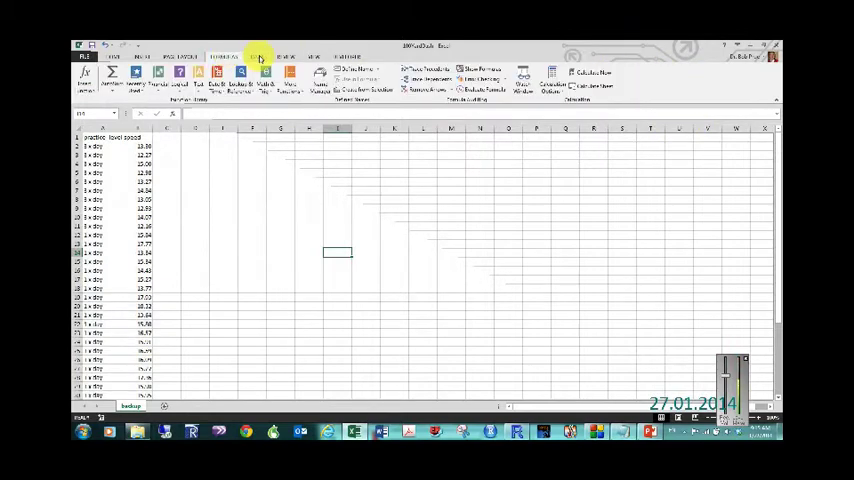
left_click(254, 52)
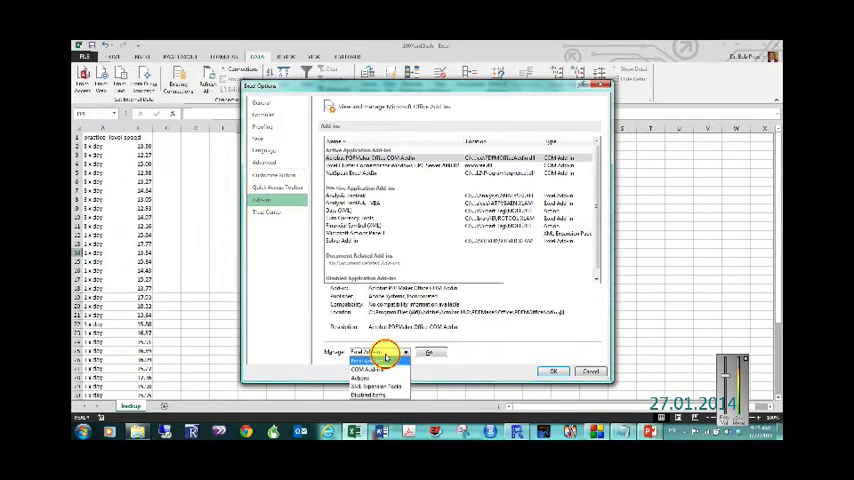
left_click(384, 356)
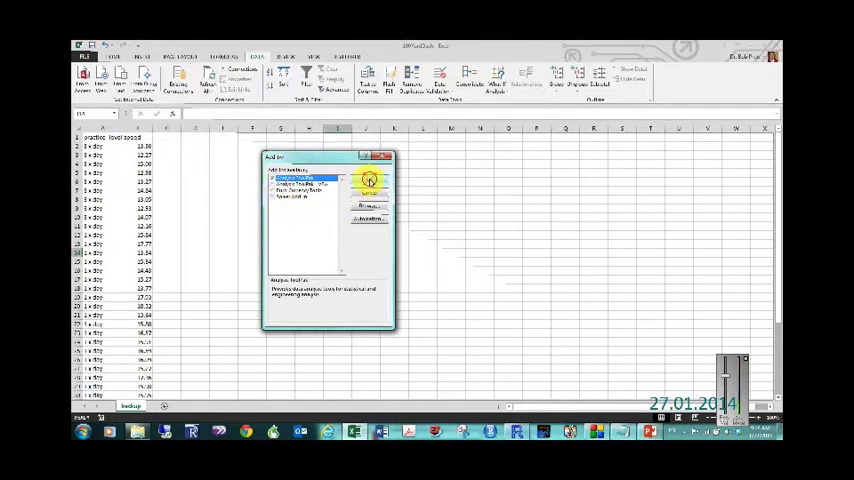
left_click(368, 180)
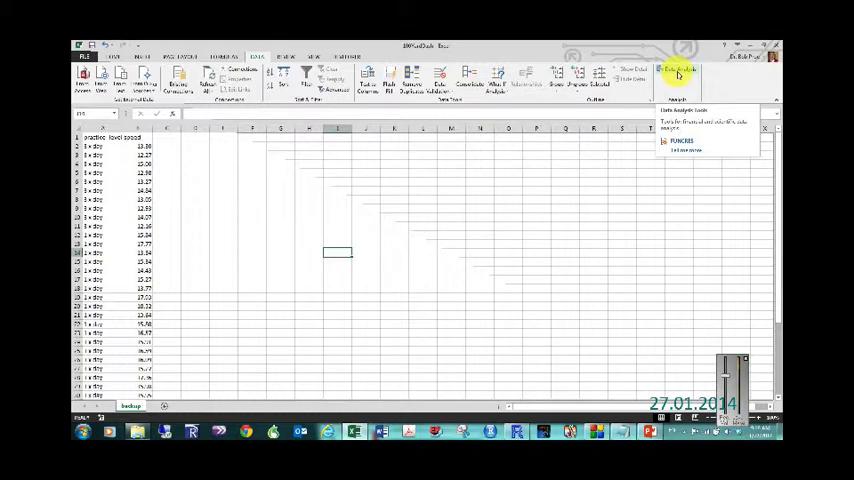
Choose Descriptive Statistics from the Data Analysis tools.
left_click(672, 74)
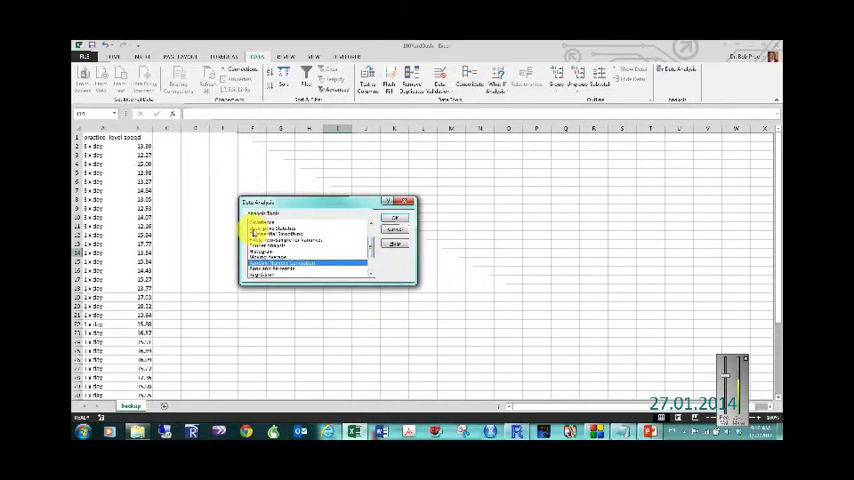
left_click(392, 218)
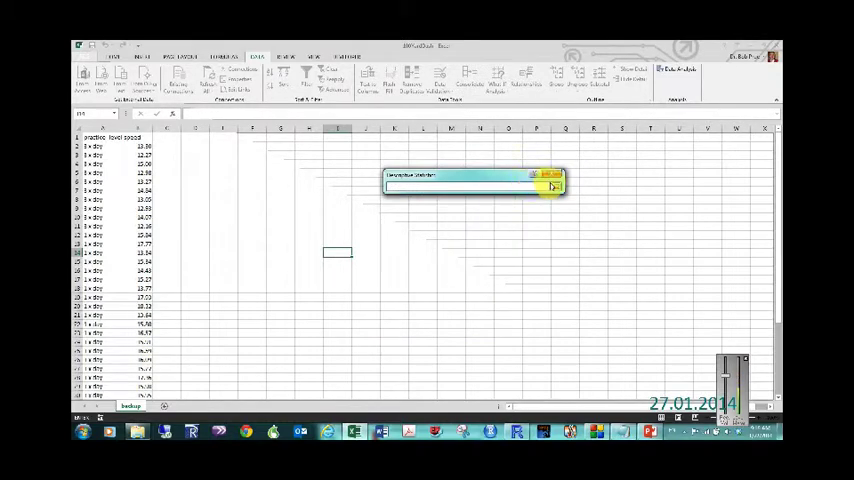
Select the speed data cells in column A as the Descriptive Statistics input range.
left_click(548, 186)
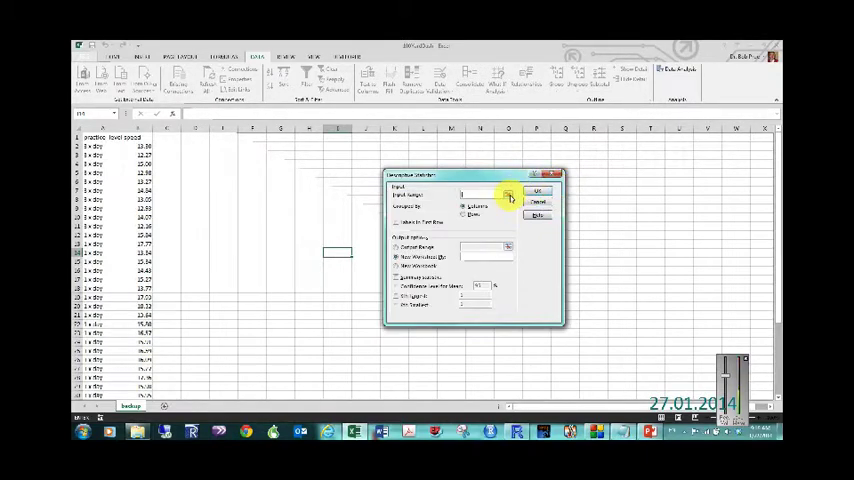
left_click(508, 192)
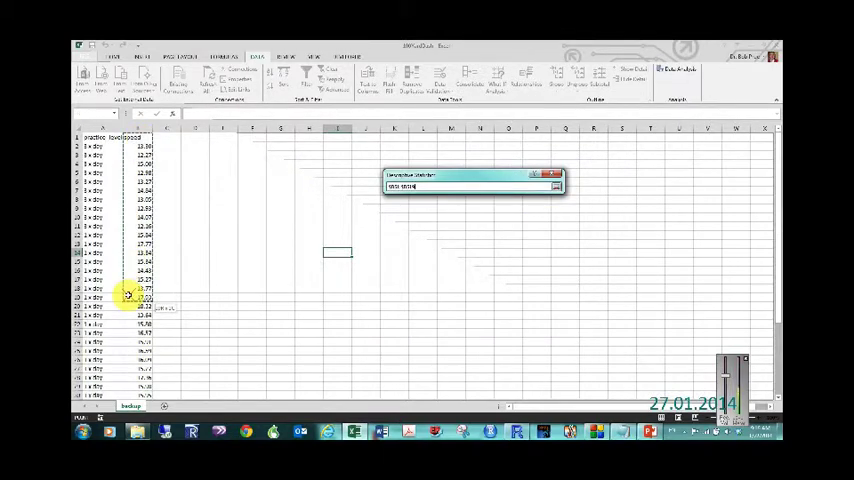
scroll("down", 3)
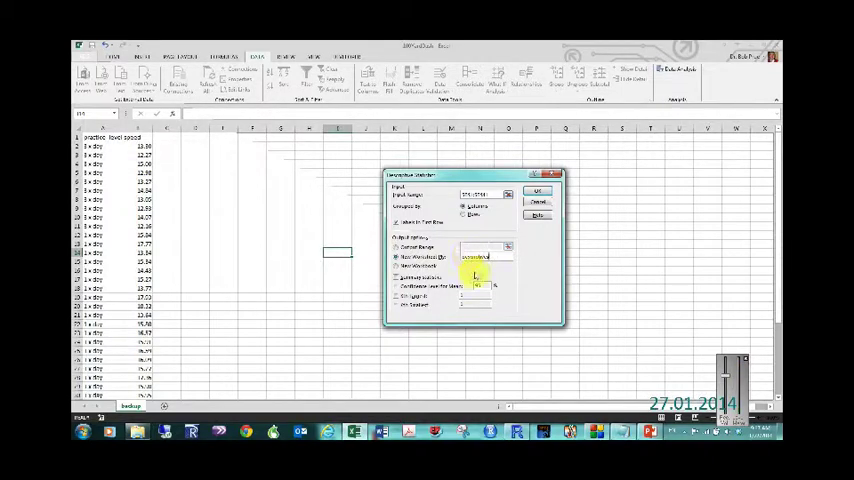
Request summary statistics and run the analysis onto a new worksheet.
left_click(394, 288)
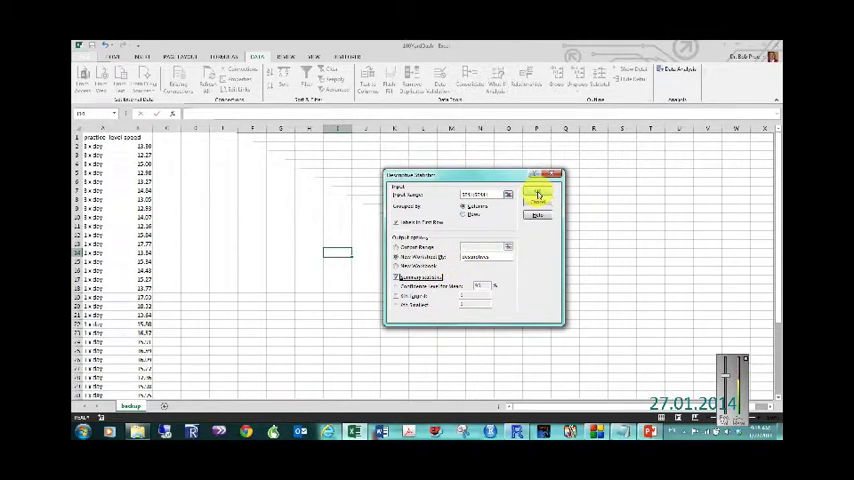
left_click(536, 192)
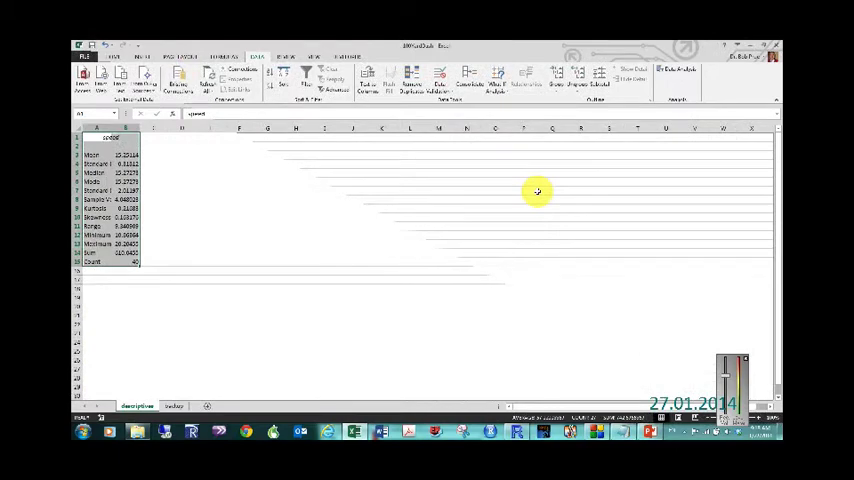
left_click(104, 136)
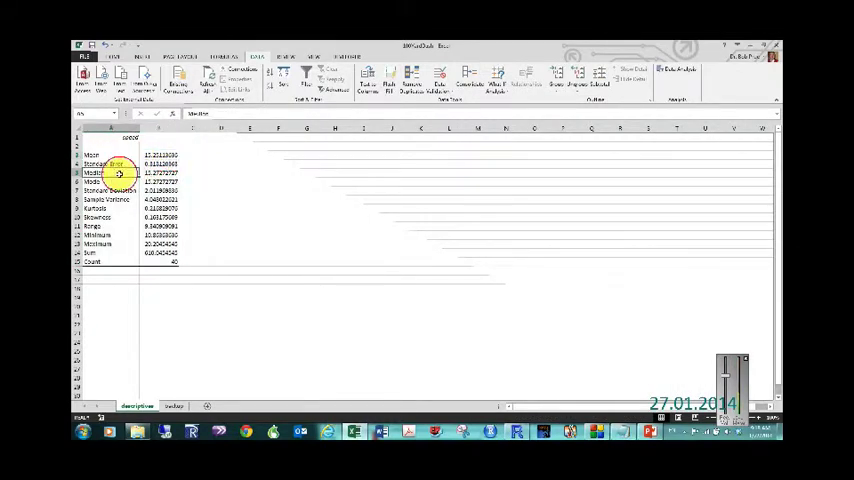
left_click(100, 190)
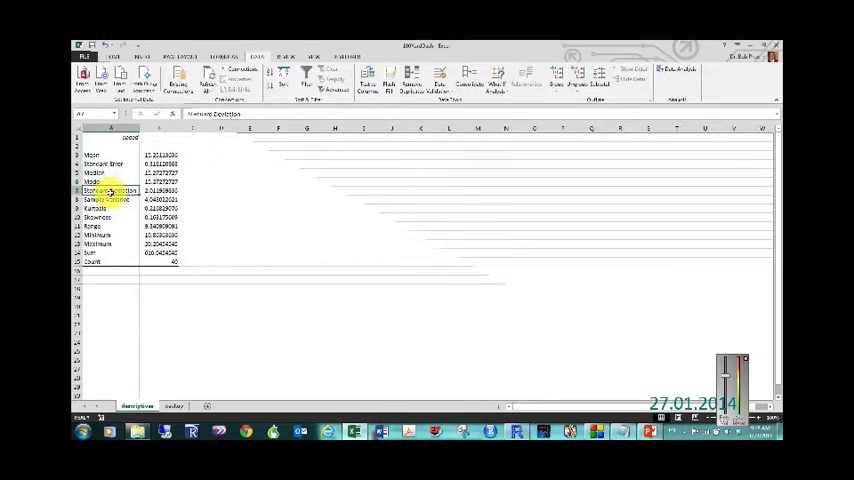
left_click(98, 200)
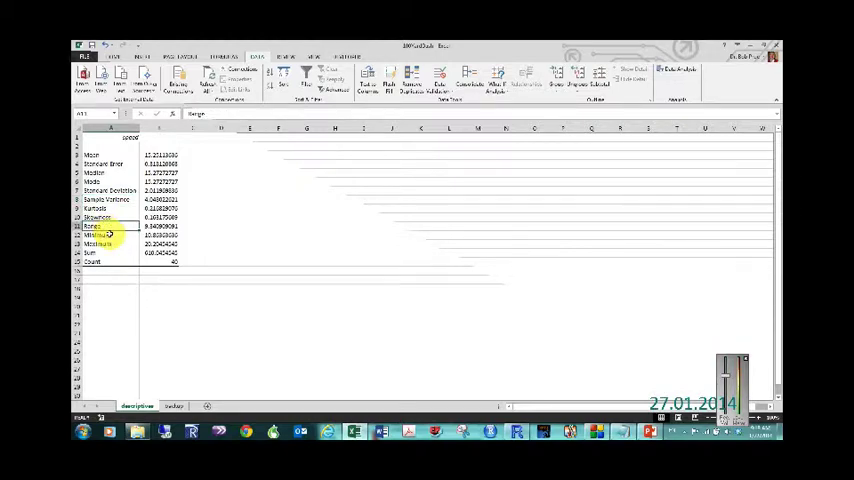
left_click(100, 236)
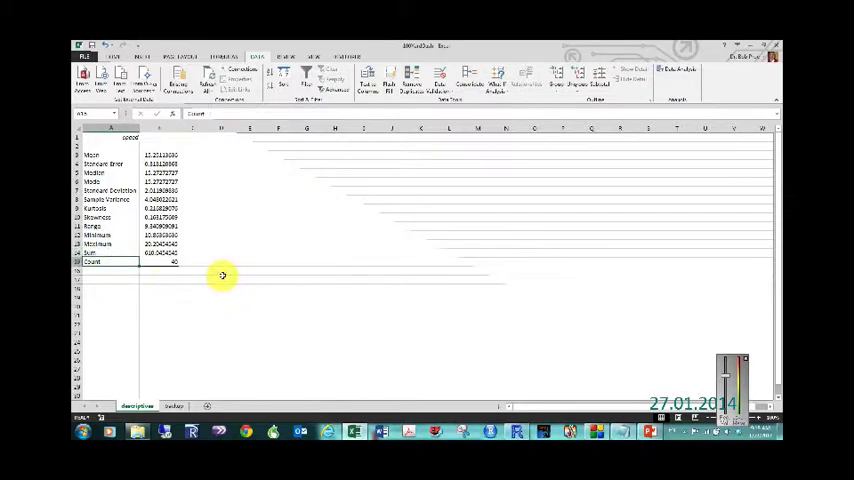
mouse_move(224, 296)
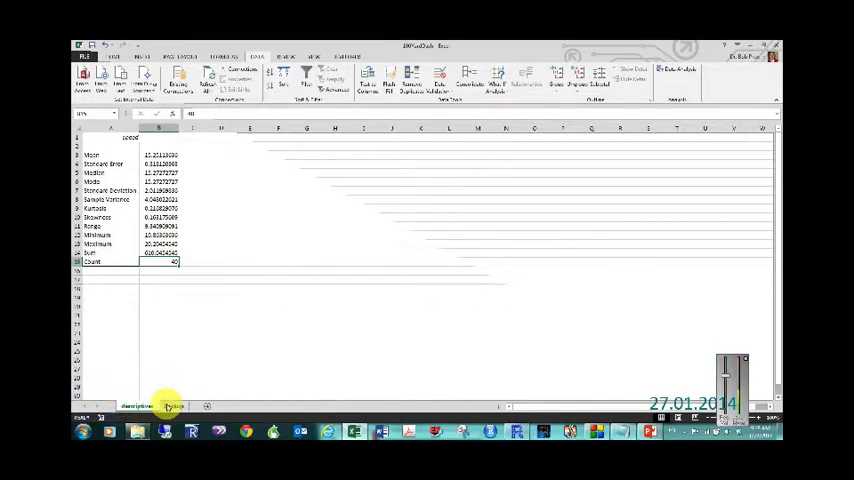
Return to the speed data sheet and scroll through the readings.
left_click(172, 404)
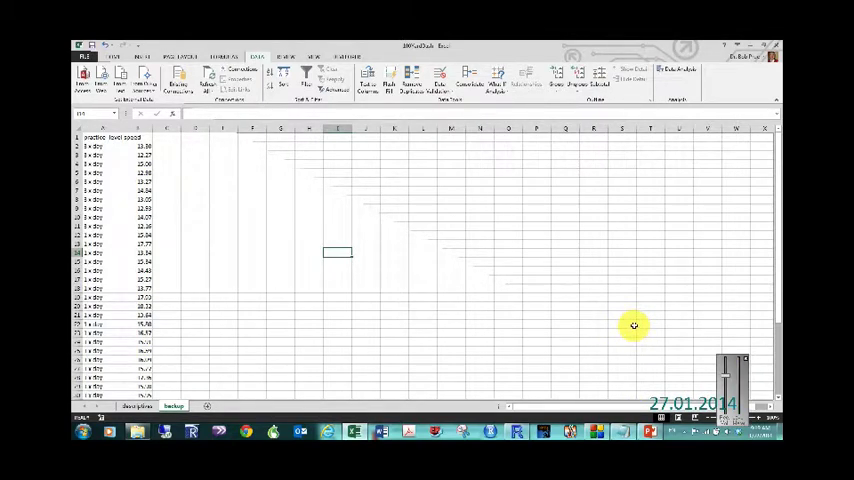
mouse_move(674, 232)
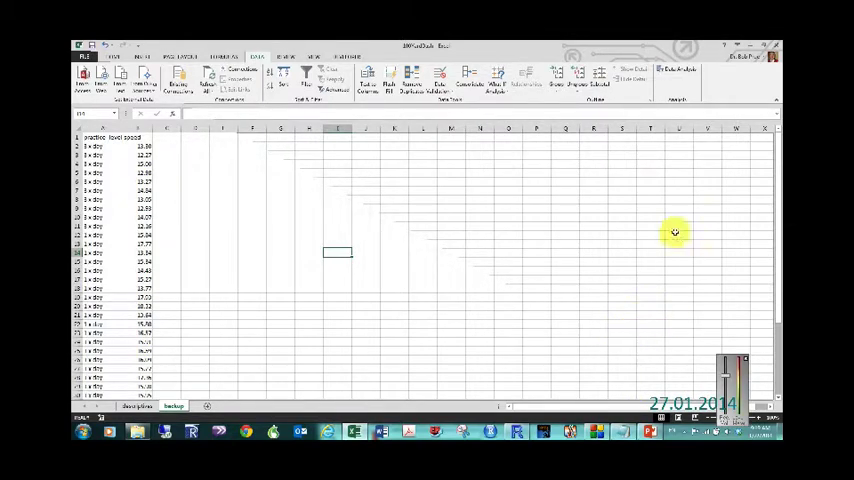
mouse_move(710, 222)
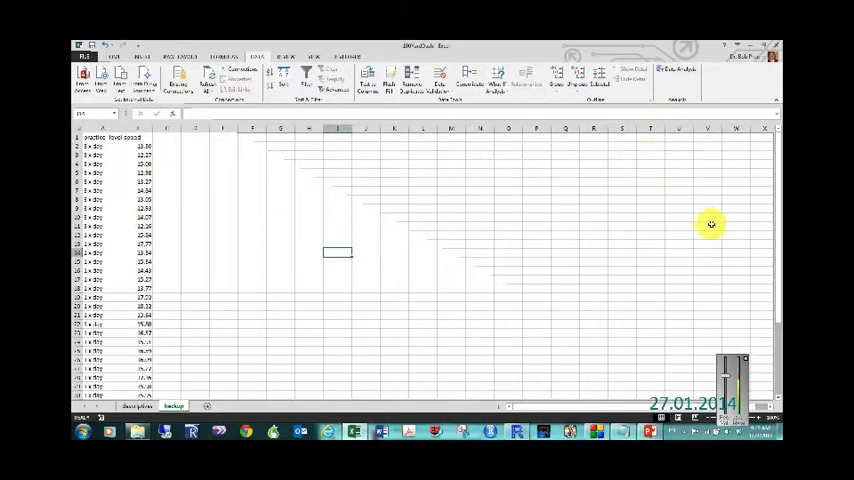
scroll("down", 3)
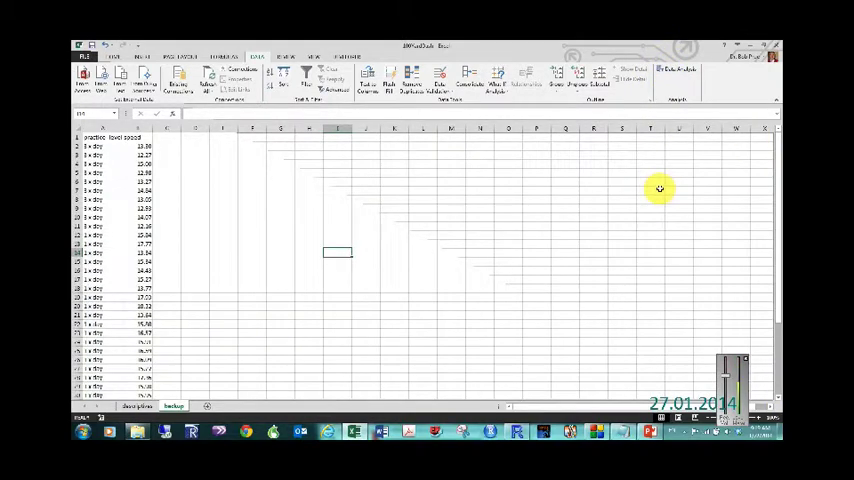
mouse_move(506, 192)
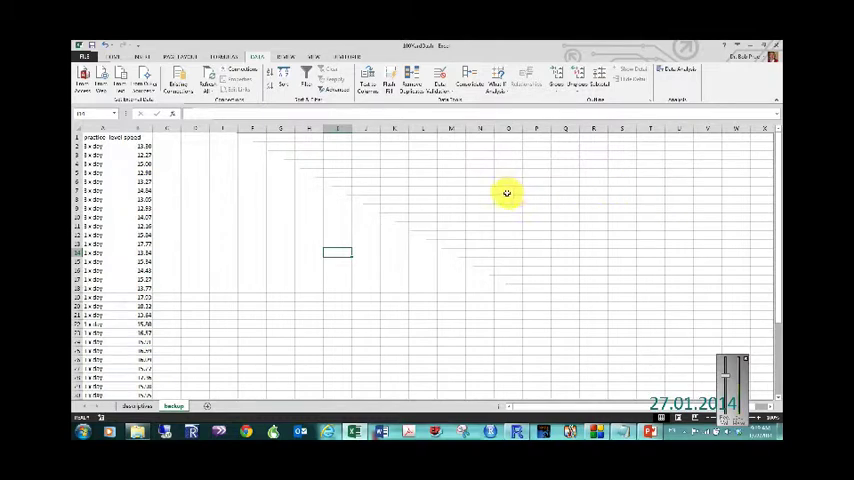
mouse_move(500, 190)
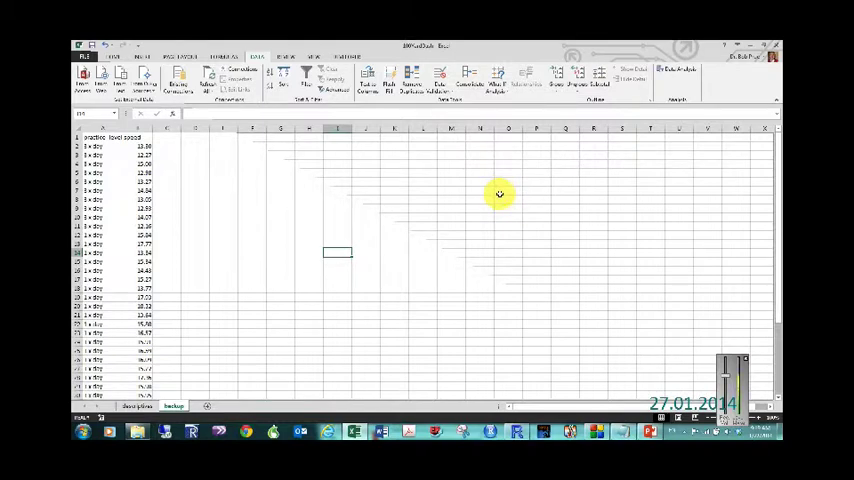
mouse_move(400, 208)
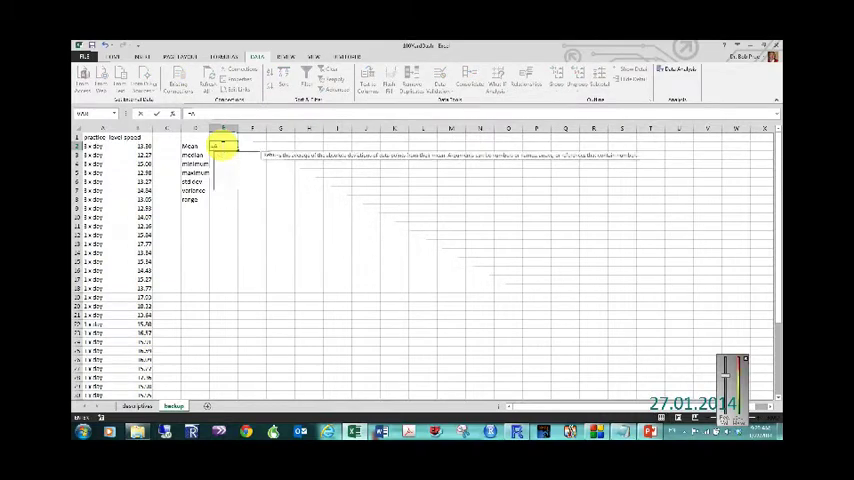
Enter =AVERAGE over the speed column beside the Mean label.
type("=AVERAGE(B2:B33")
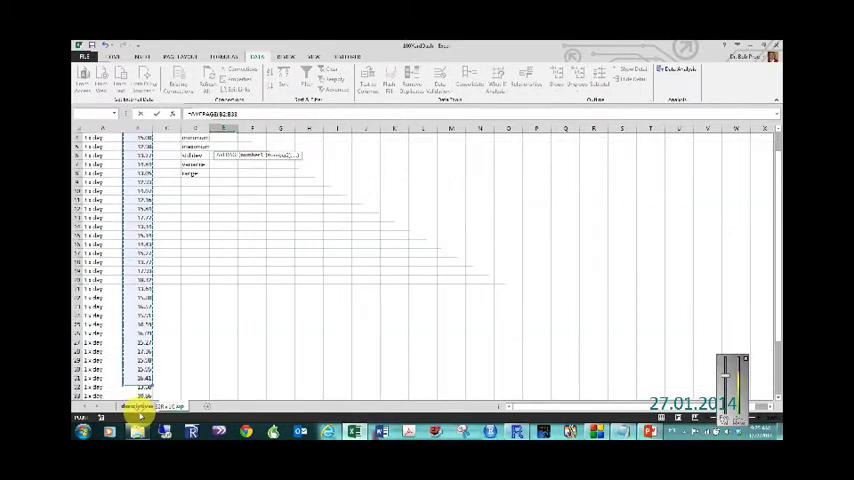
left_click(172, 404)
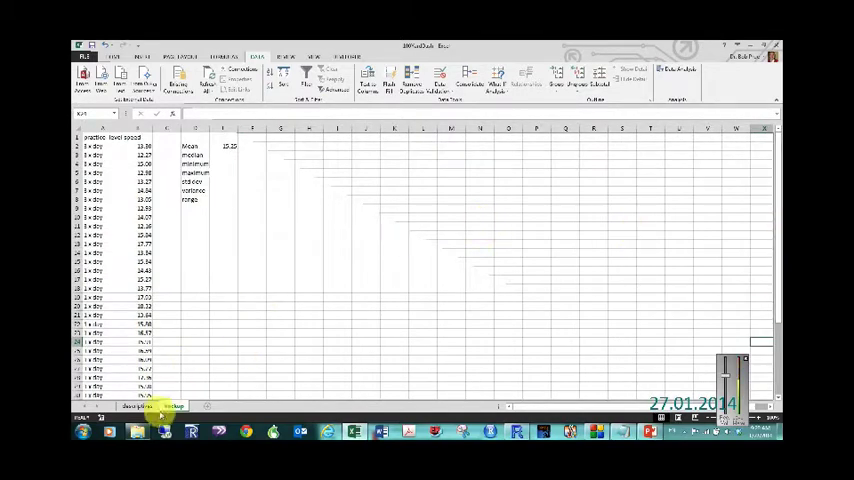
left_click(132, 404)
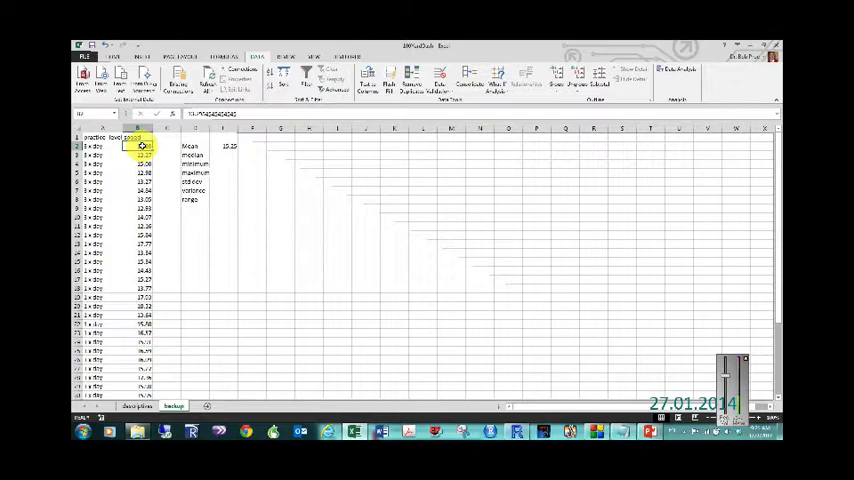
scroll("down", 3)
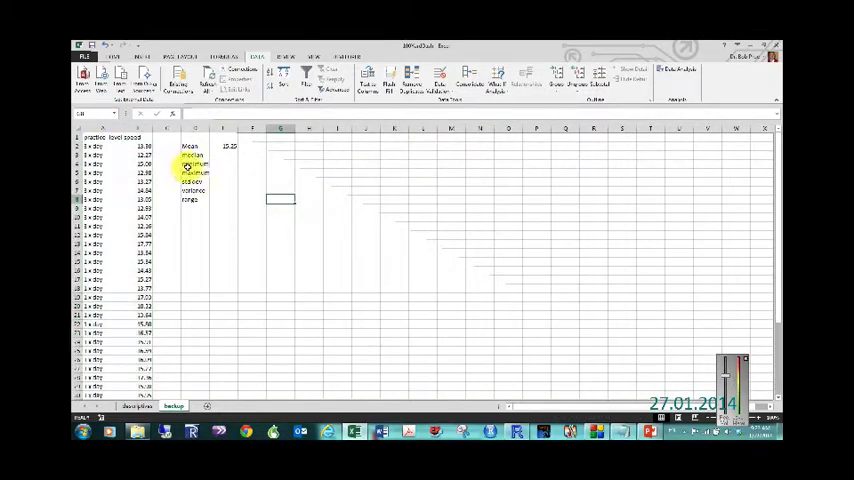
left_click(228, 152)
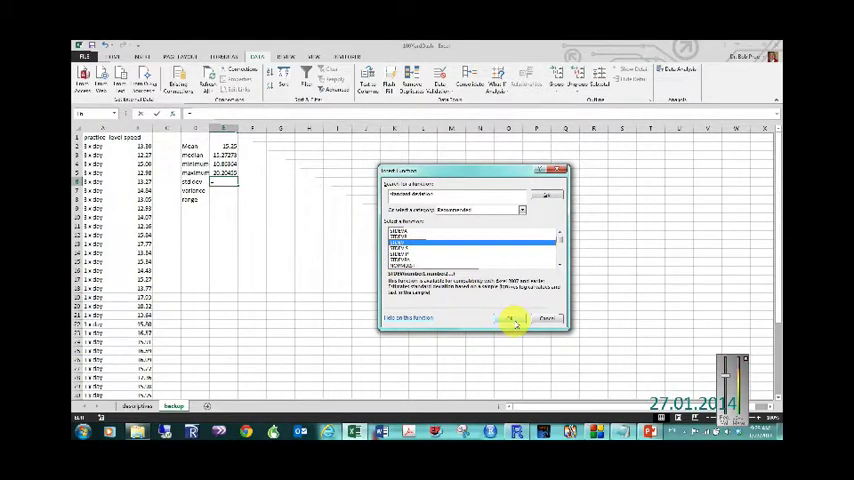
Select the VAR.S function for the variance of the speeds.
left_click(514, 318)
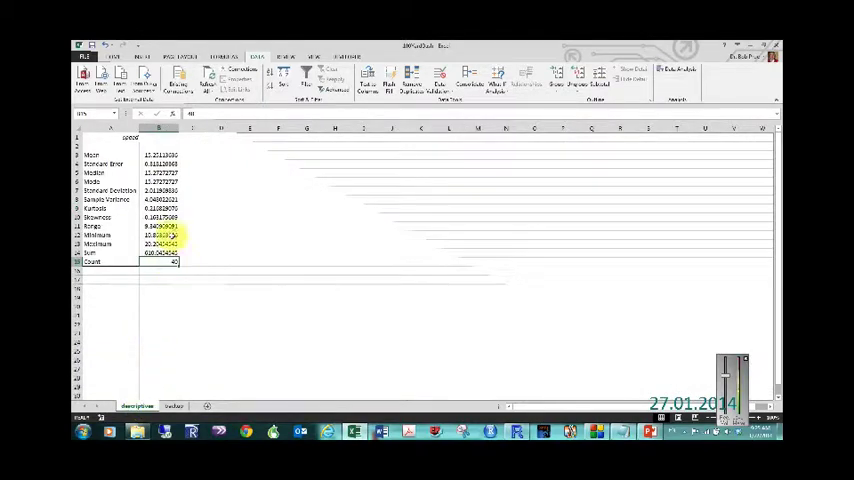
Show the speed data sheet with its manual summary formulas.
left_click(170, 404)
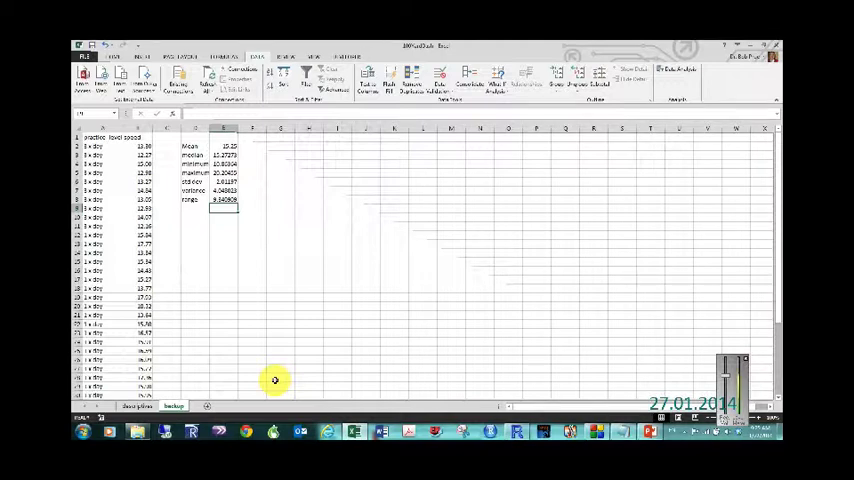
mouse_move(478, 428)
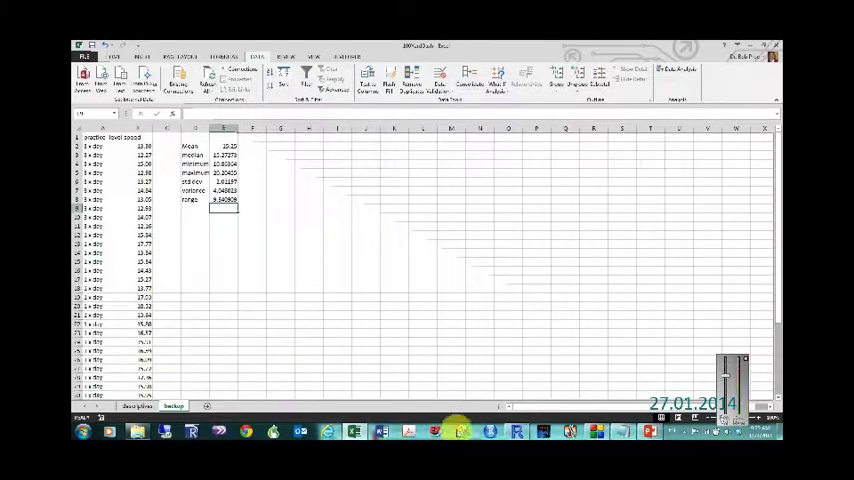